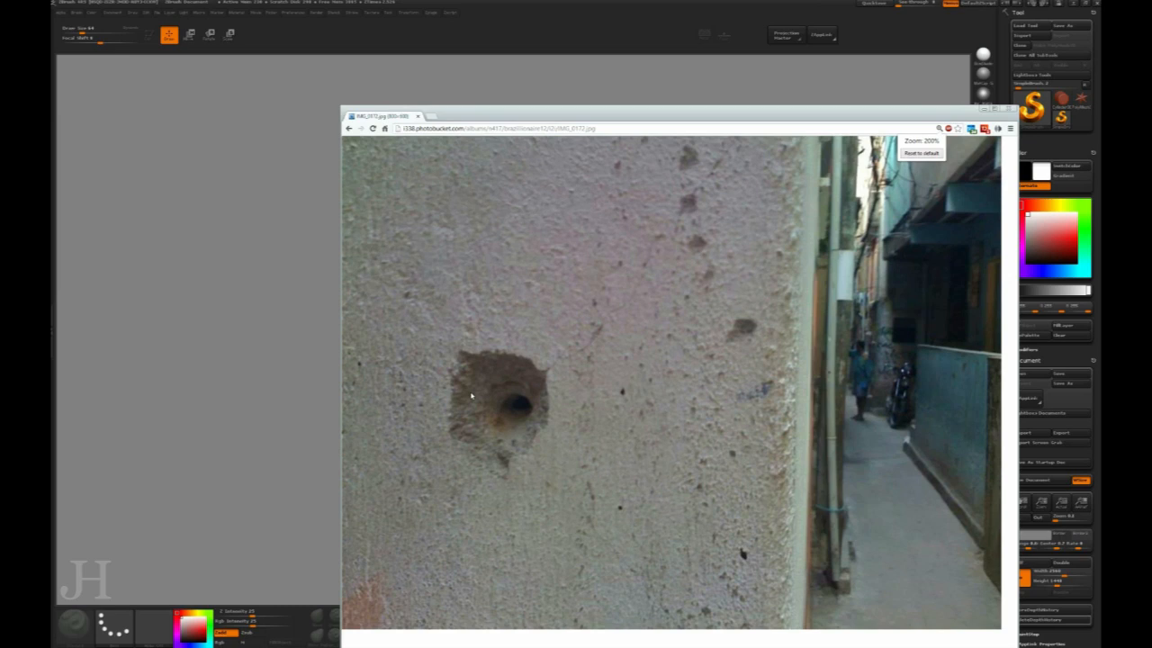
{"action": "mouse_move", "coordinate": [467, 396]}
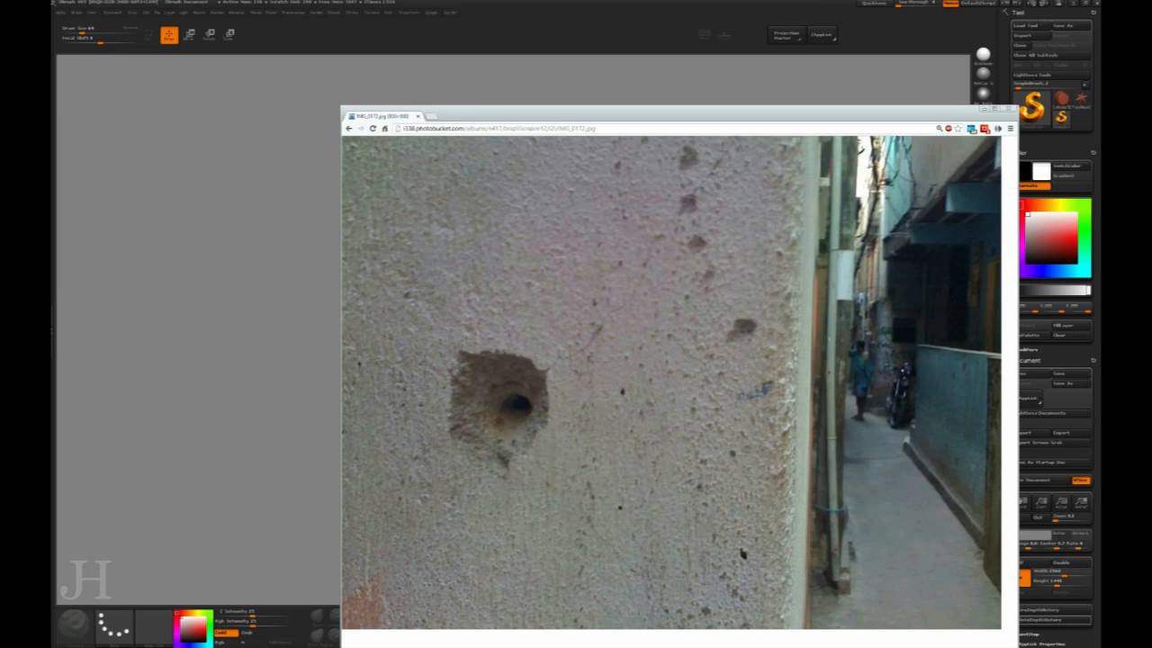
Step: Browse the Photobucket tabs to study the concrete-wall bullet-hole reference photo, then leave the browser
{"action": "left_click", "coordinate": [462, 116]}
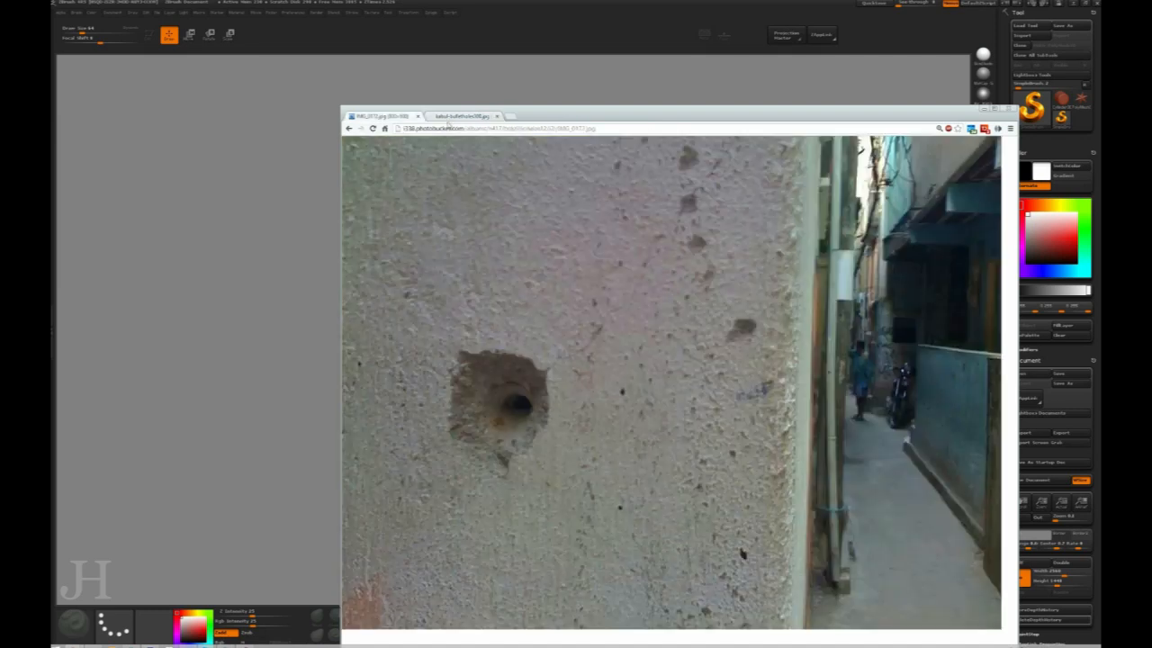
{"action": "left_click", "coordinate": [462, 115]}
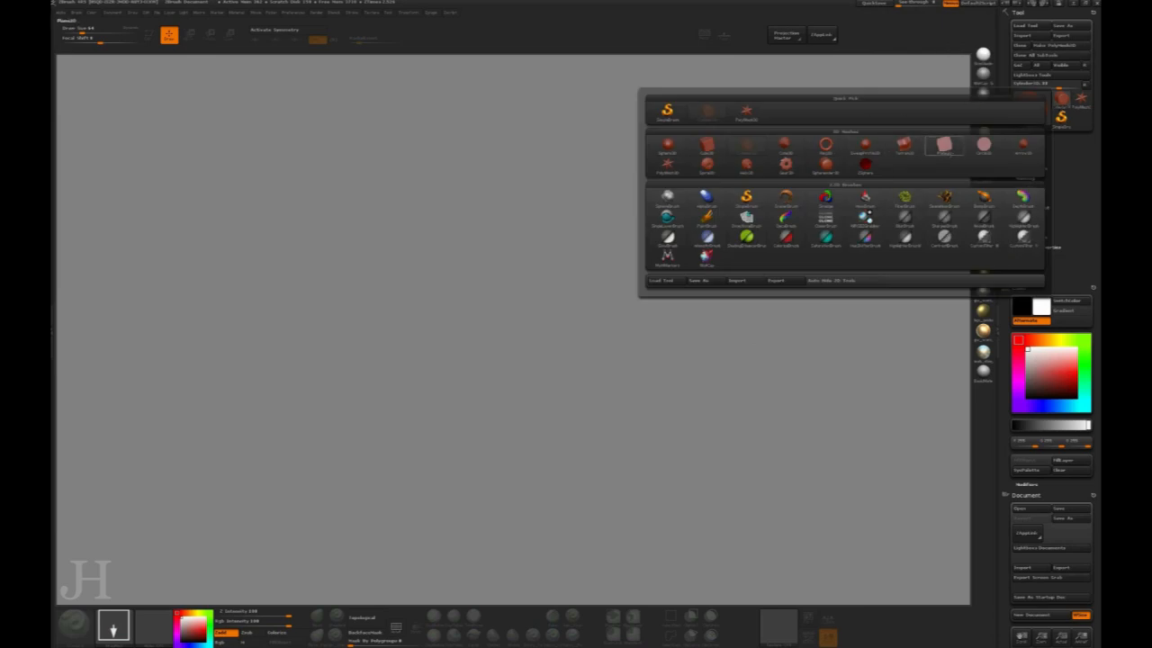
Step: Pick Plane3D from the Tool palette and make it an editable PolyMesh3D on the canvas
{"action": "left_click", "coordinate": [943, 143]}
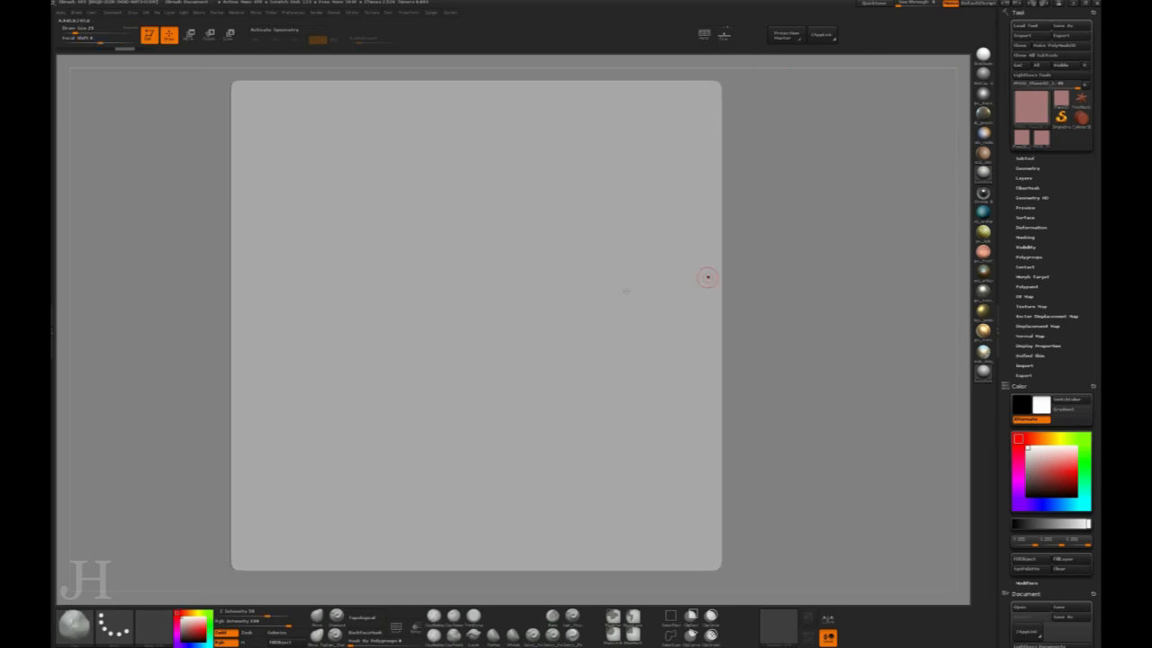
Step: Mask an irregular crater outline, push it into the plane, and sink a round centre
{"action": "left_click", "coordinate": [477, 313]}
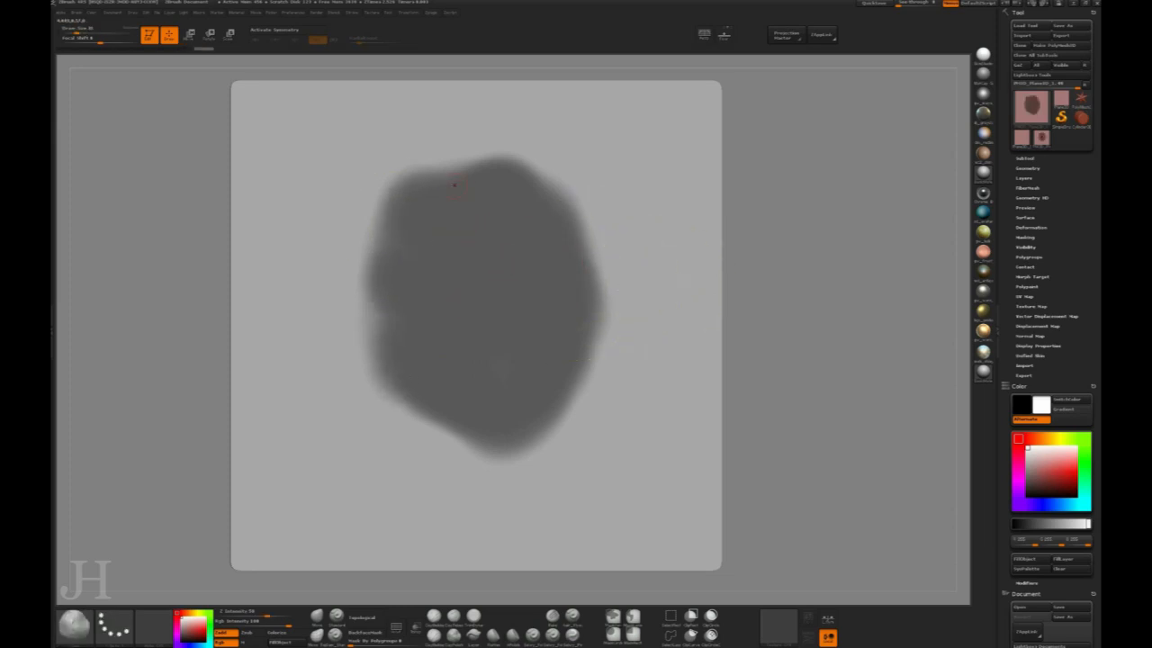
{"action": "left_click_drag", "start_coordinate": [422, 176], "coordinate": [540, 171]}
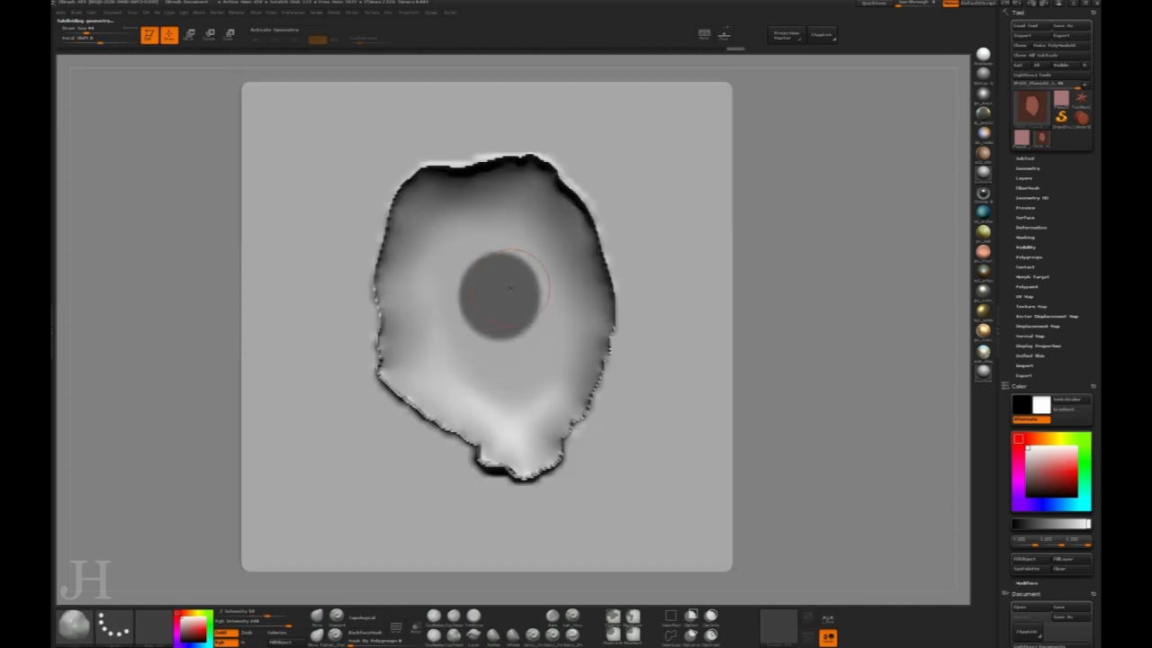
Step: Dig a deep round hole in the crater centre, orbiting the plane to check depth
{"action": "left_click", "coordinate": [509, 296]}
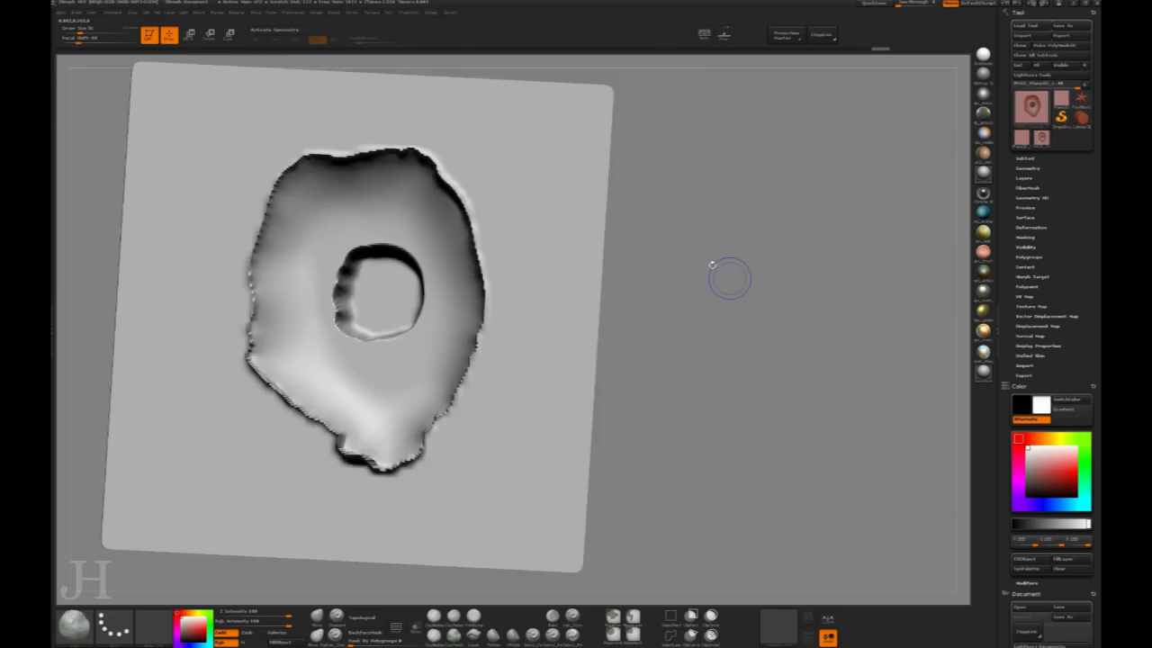
{"action": "left_click_drag", "start_coordinate": [359, 315], "coordinate": [459, 360]}
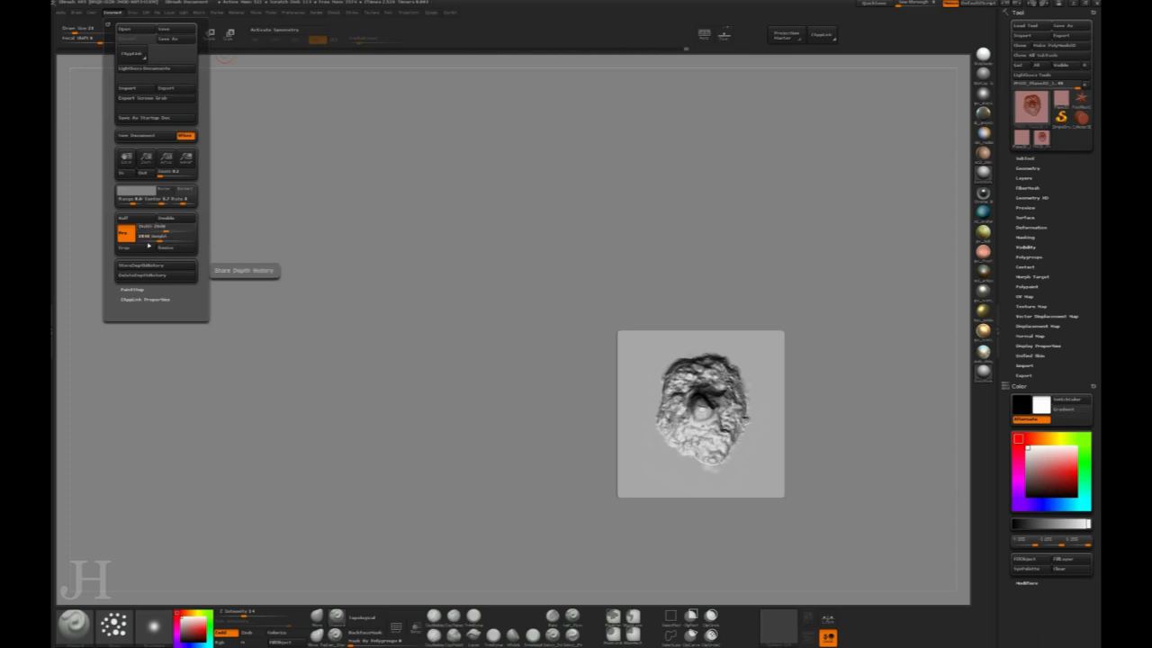
Step: Scale and position the bullet-hole plane front-on so it fills the document
{"action": "left_click", "coordinate": [137, 134]}
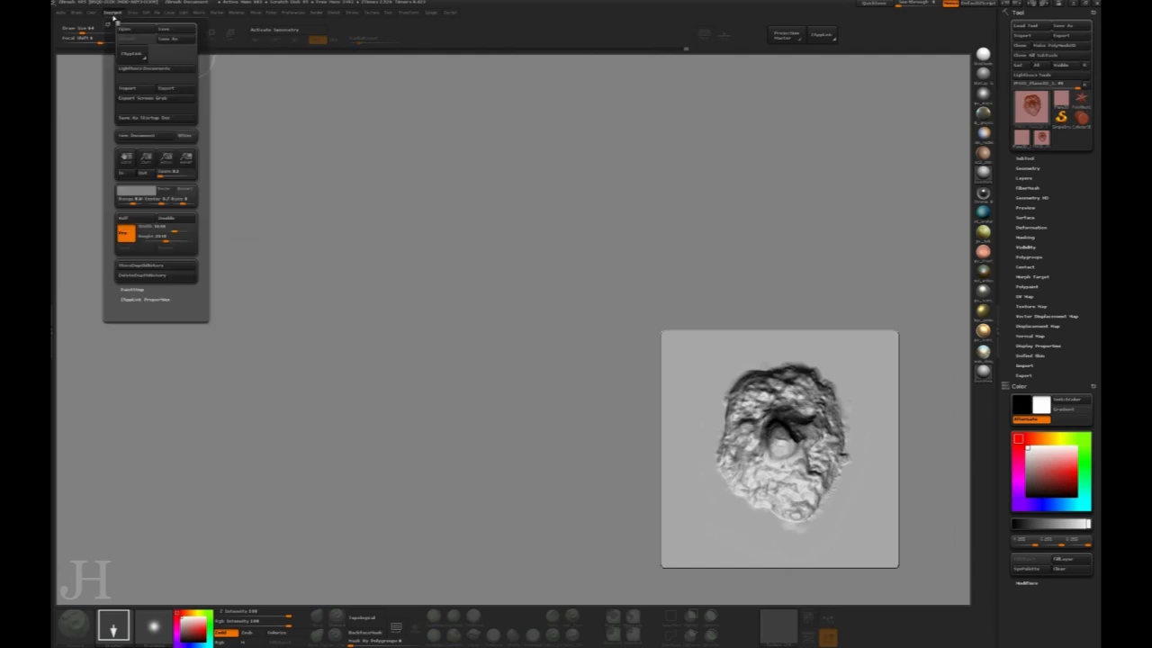
{"action": "left_click", "coordinate": [166, 158]}
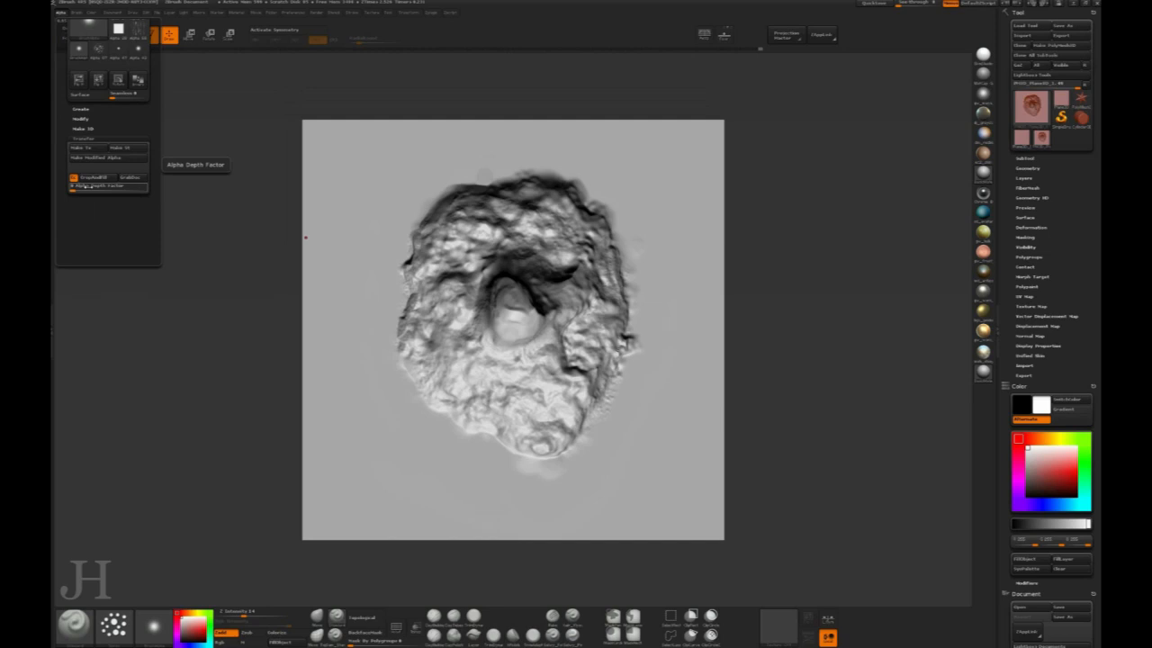
{"action": "mouse_move", "coordinate": [130, 181]}
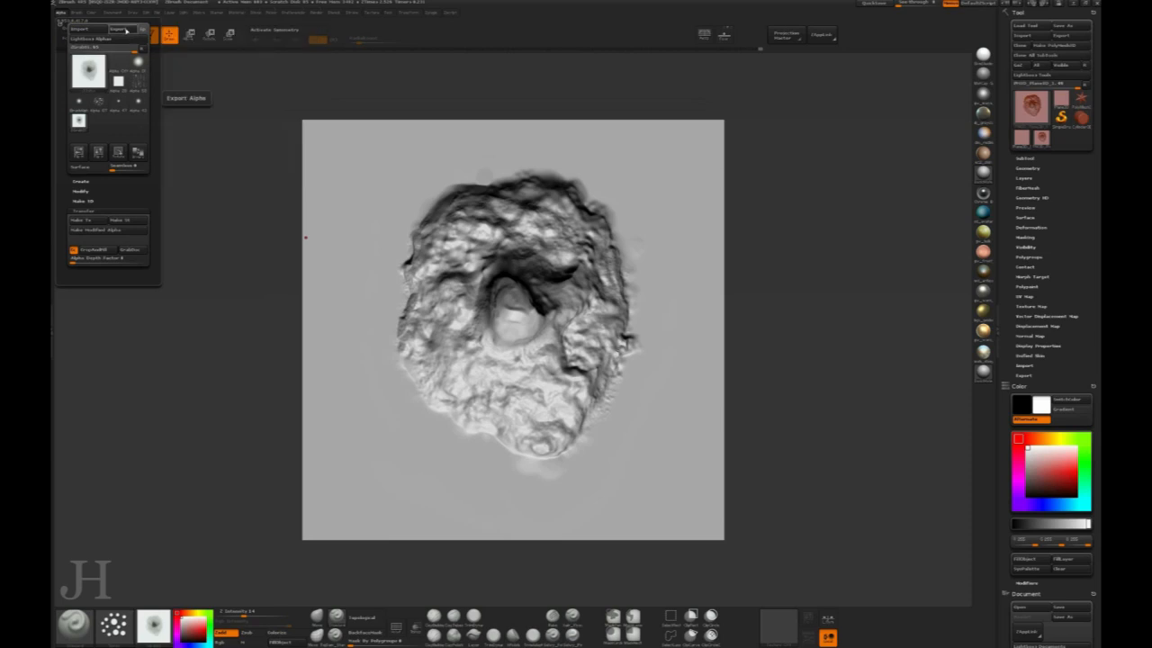
Step: Export the grabbed alpha into ZBrush 4R5\ZAlphas\Bullet Holes as 'Bullet'
{"action": "left_click", "coordinate": [185, 98]}
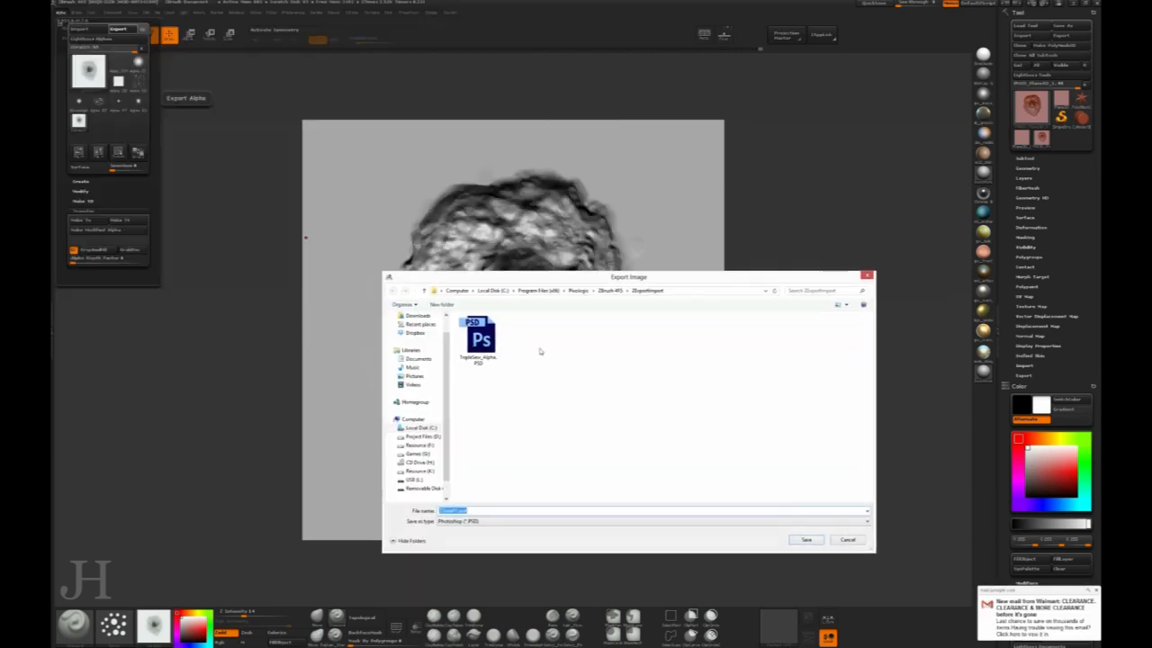
{"action": "left_click", "coordinate": [421, 427]}
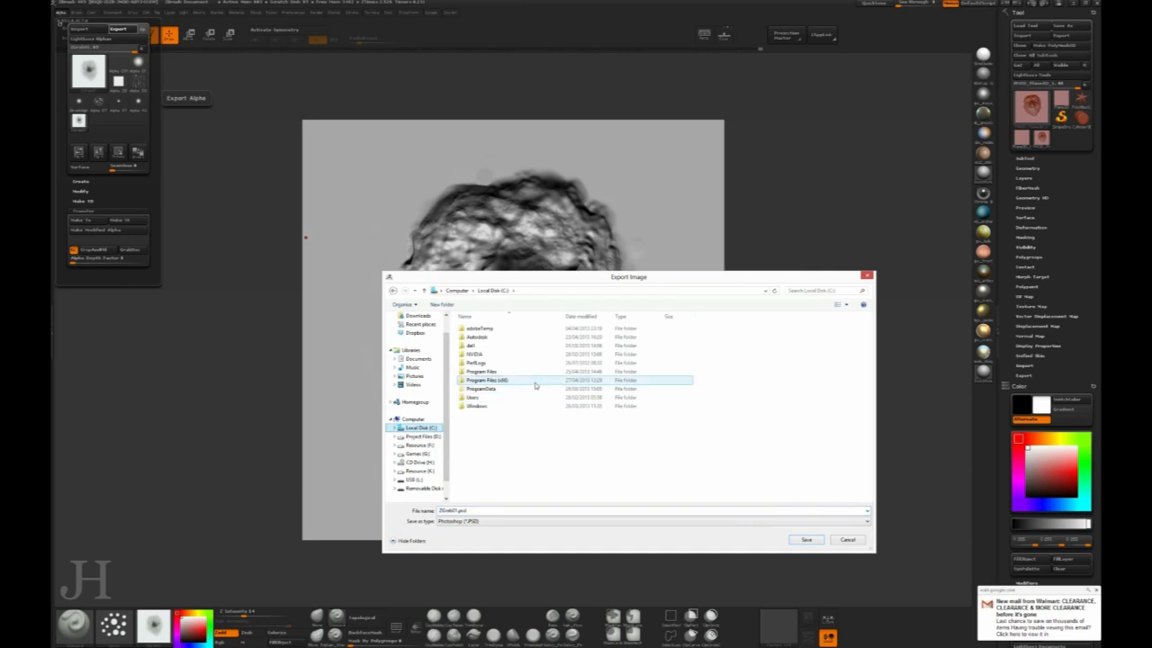
{"action": "double_click", "coordinate": [488, 378]}
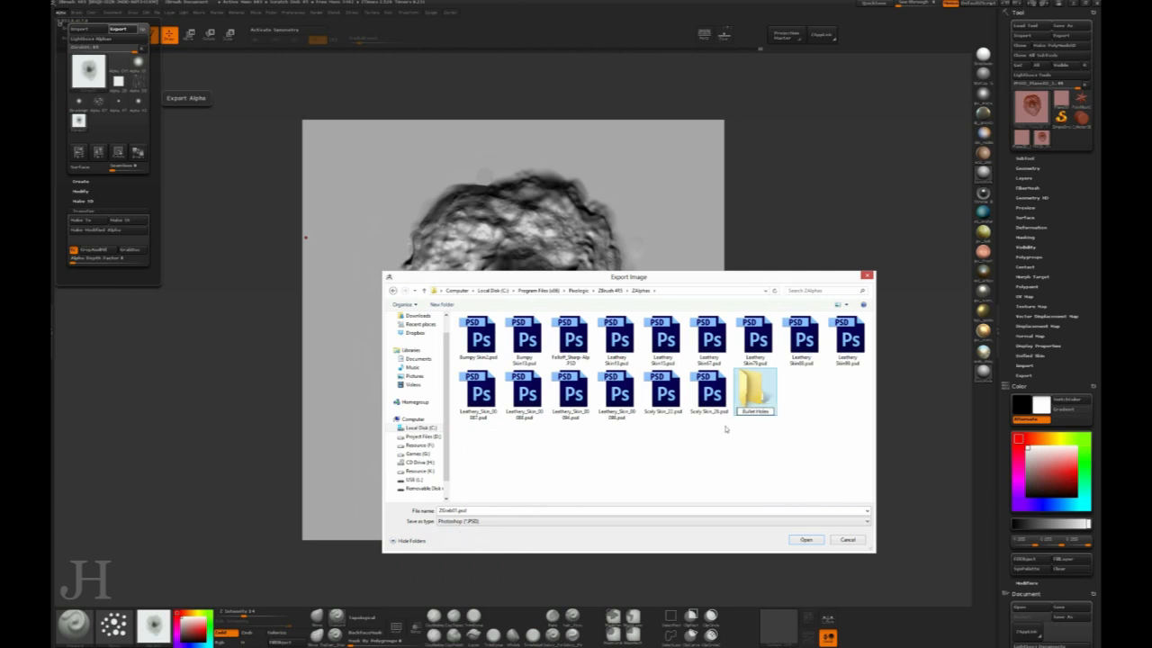
{"action": "left_click", "coordinate": [805, 539]}
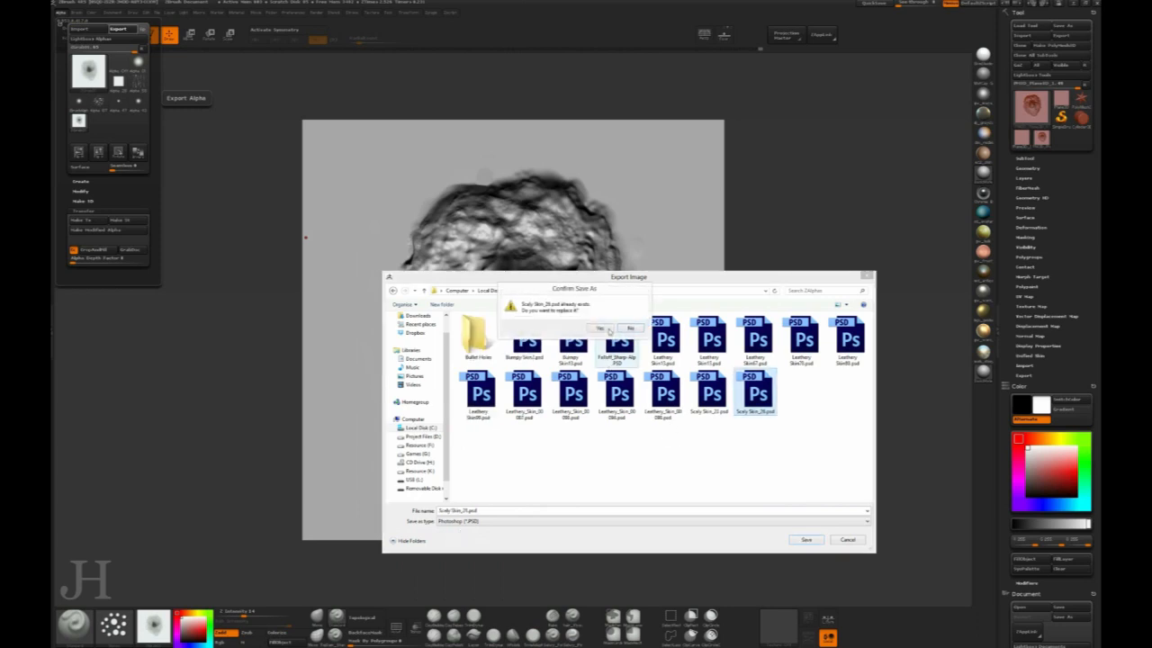
{"action": "left_click", "coordinate": [600, 329]}
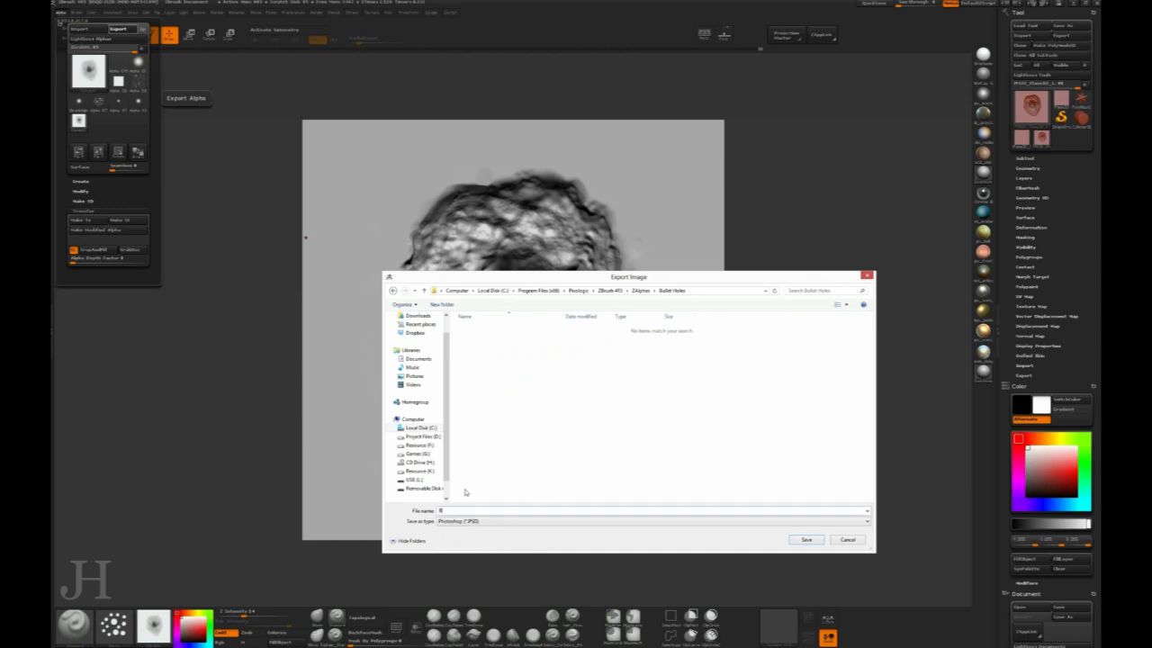
{"action": "type", "text": "Bullet"}
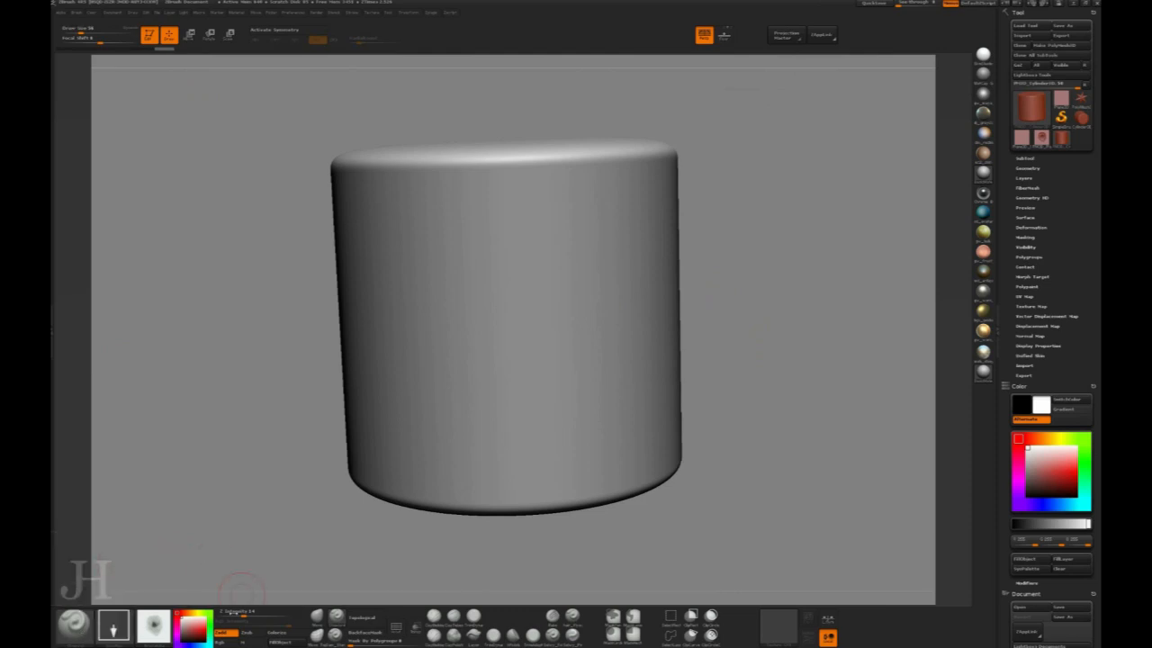
{"action": "mouse_move", "coordinate": [516, 325]}
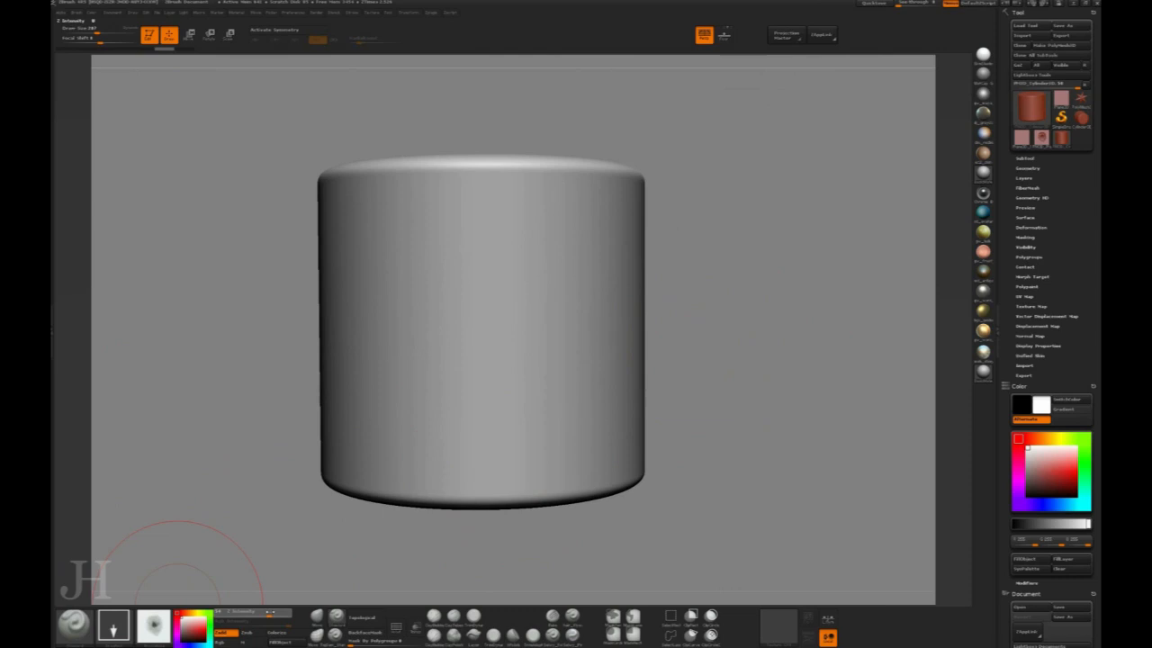
{"action": "mouse_move", "coordinate": [316, 513]}
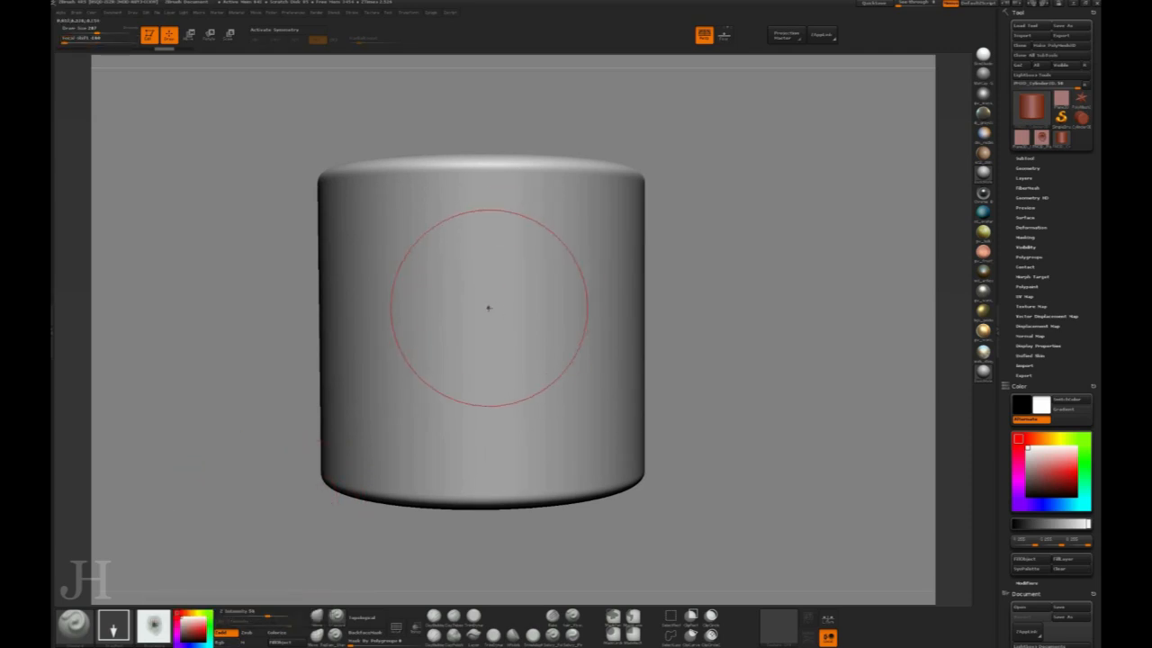
Step: Drag a test bullet-hole stamp onto the cylinder front with the DragRect stroke
{"action": "left_click_drag", "start_coordinate": [488, 308], "coordinate": [480, 417]}
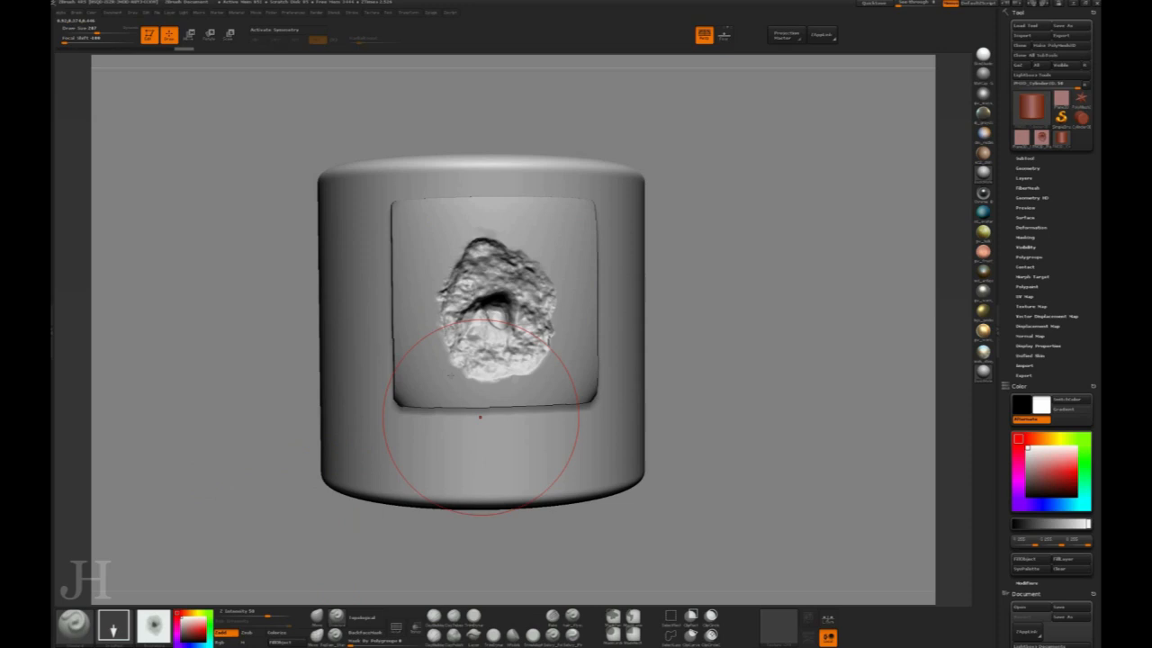
{"action": "left_click", "coordinate": [76, 16]}
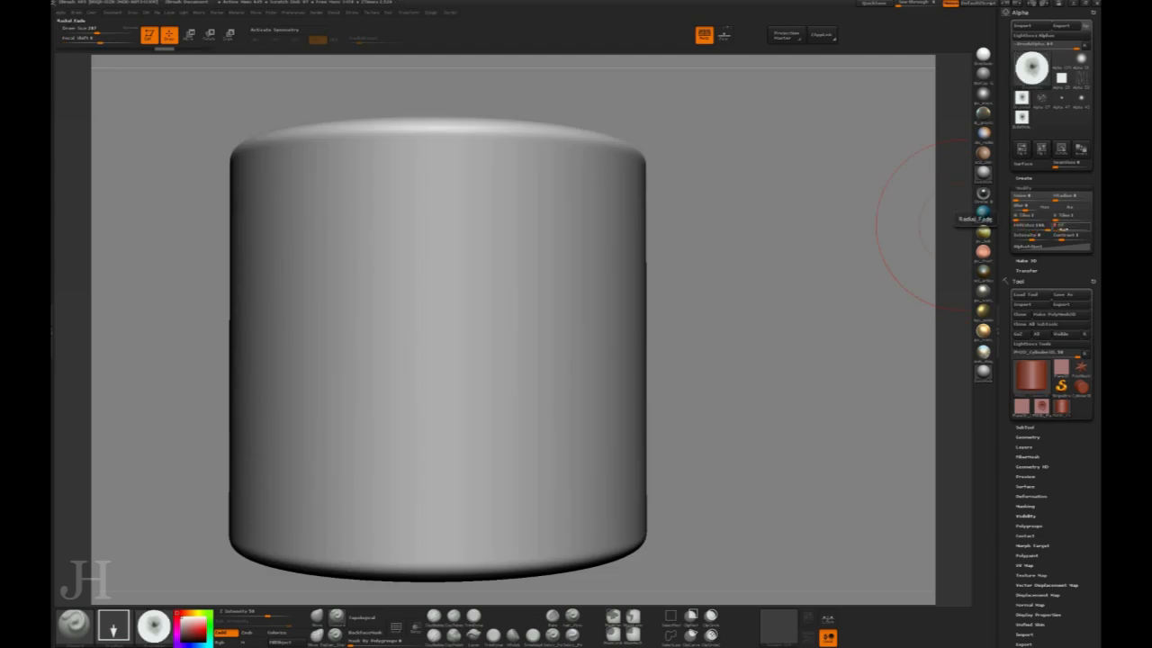
Step: Adjust the bullet-hole alpha's Radial Fade in the Alpha palette's Modify section
{"action": "left_click", "coordinate": [1032, 68]}
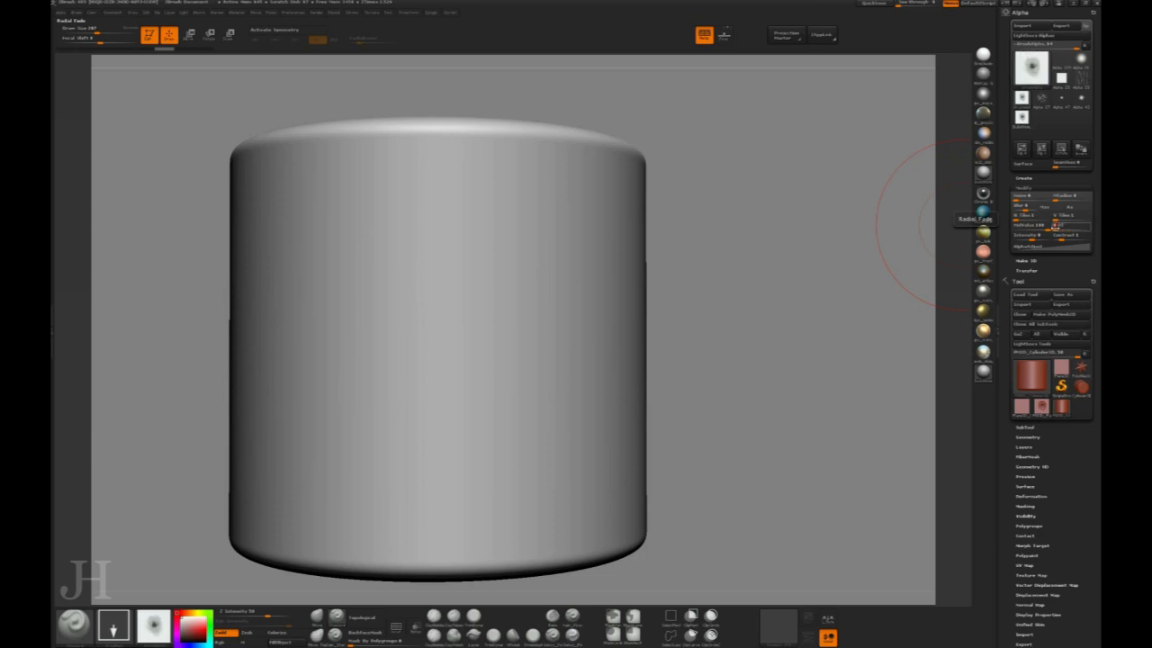
{"action": "left_click", "coordinate": [1032, 67]}
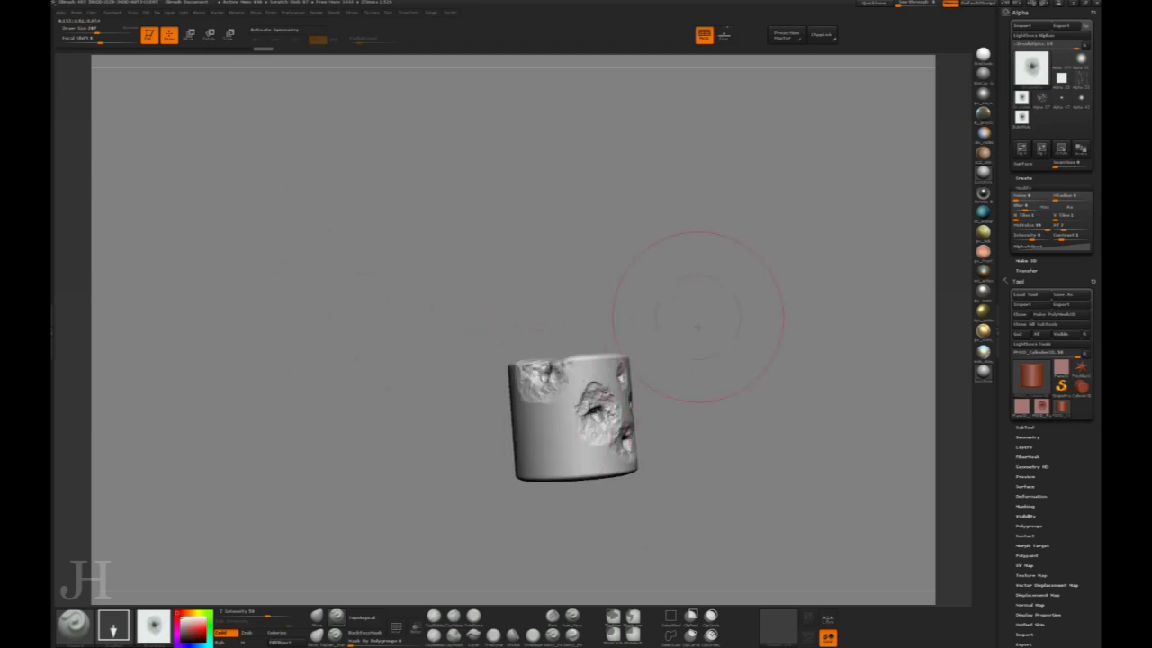
Step: Stamp bullet holes from tiny pits to large craters around the repositioned cylinder
{"action": "left_click_drag", "start_coordinate": [576, 414], "coordinate": [584, 374]}
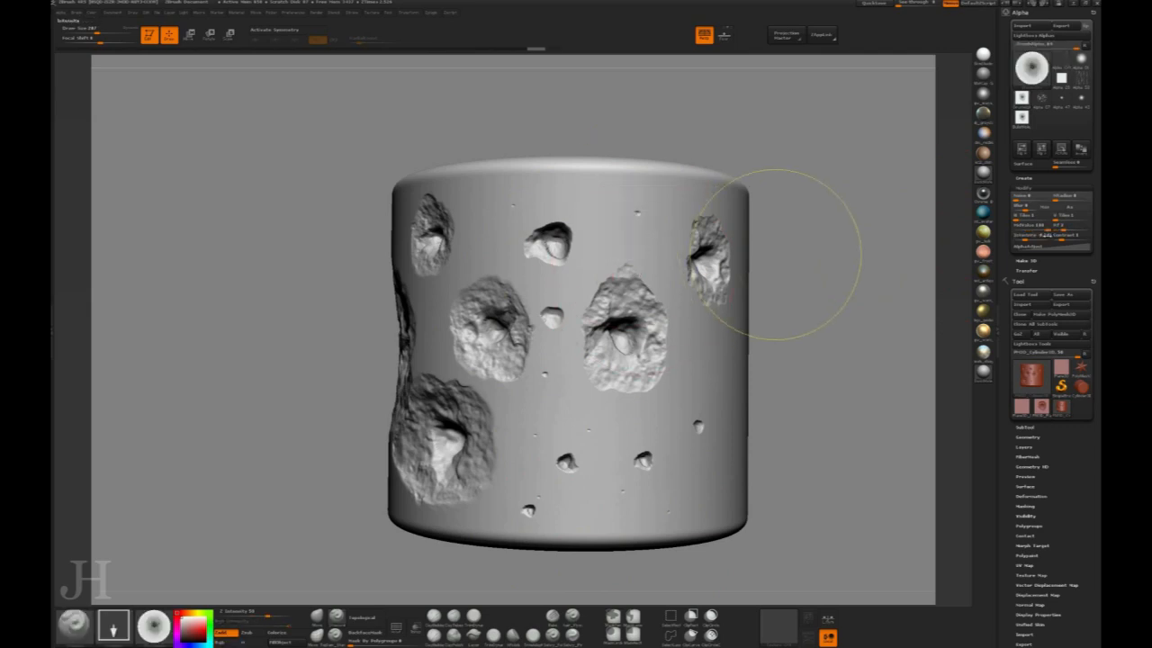
{"action": "mouse_move", "coordinate": [935, 279]}
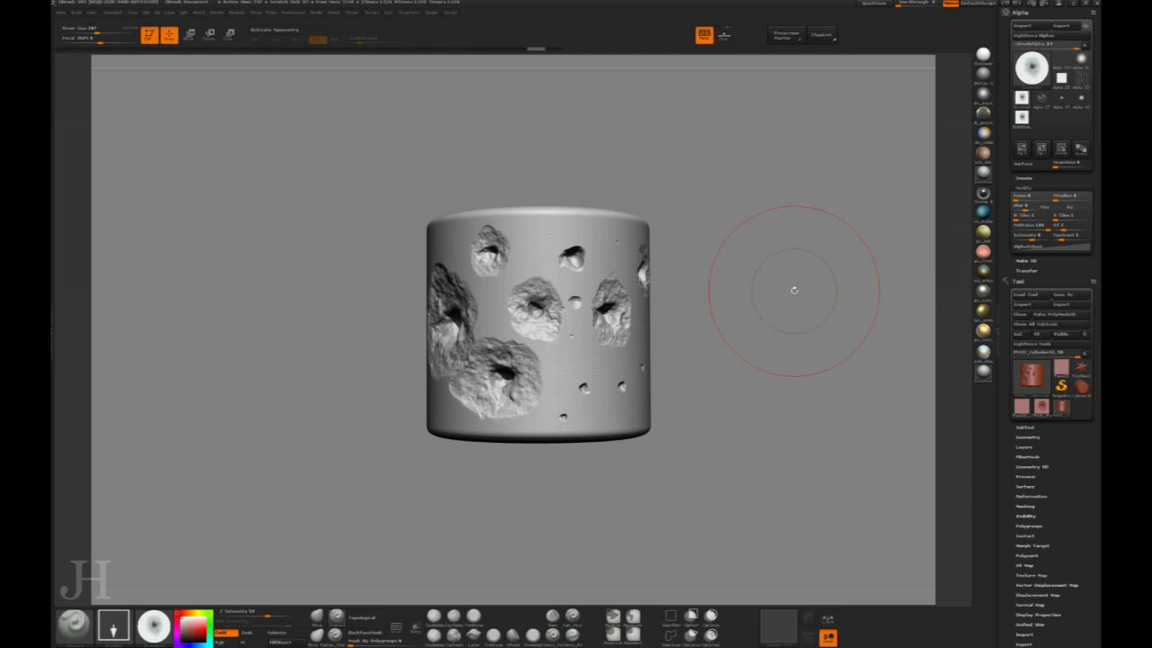
{"action": "mouse_move", "coordinate": [774, 253]}
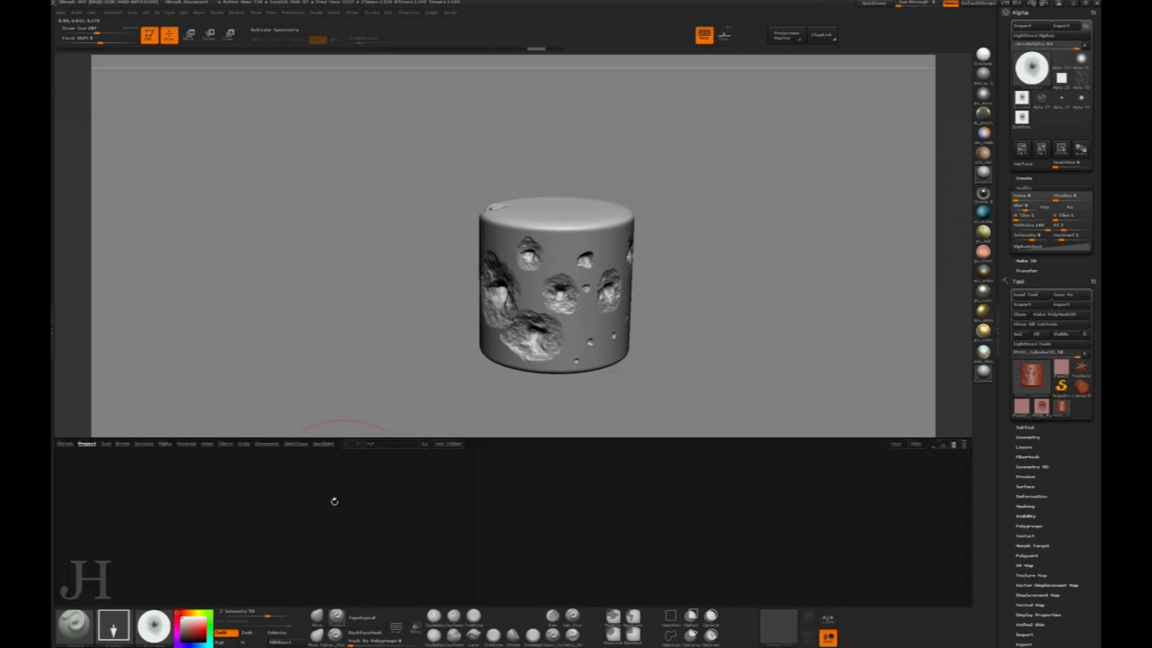
Step: Show the saved bullet-hole alpha in LightBox's Alpha library
{"action": "left_click", "coordinate": [164, 444]}
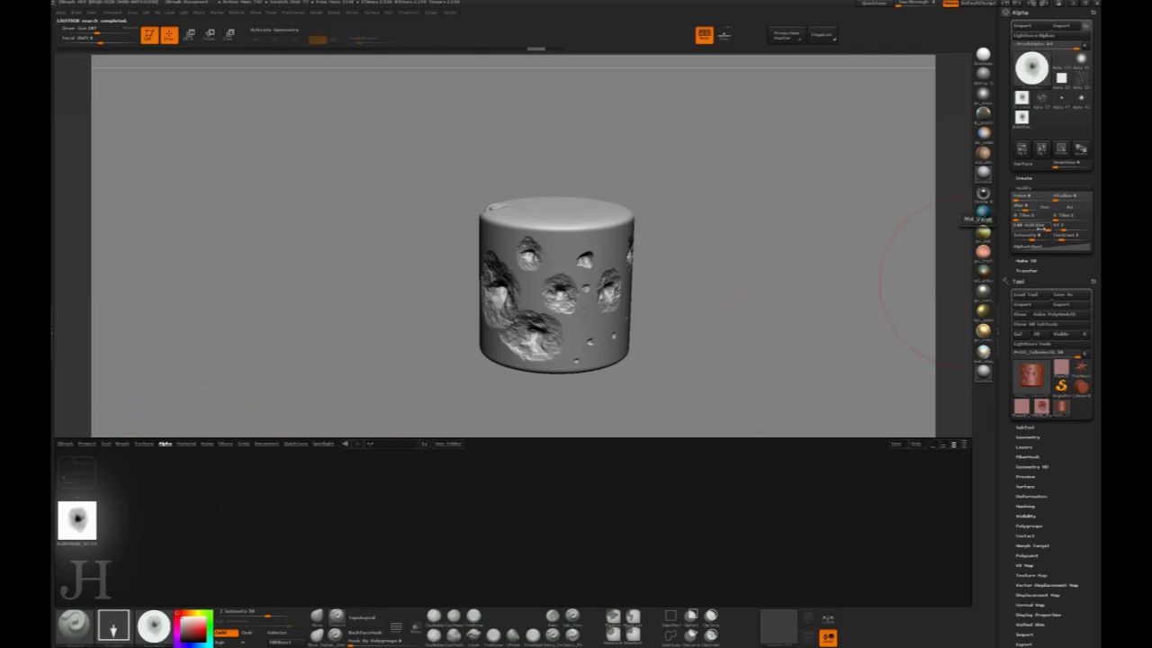
{"action": "mouse_move", "coordinate": [857, 162]}
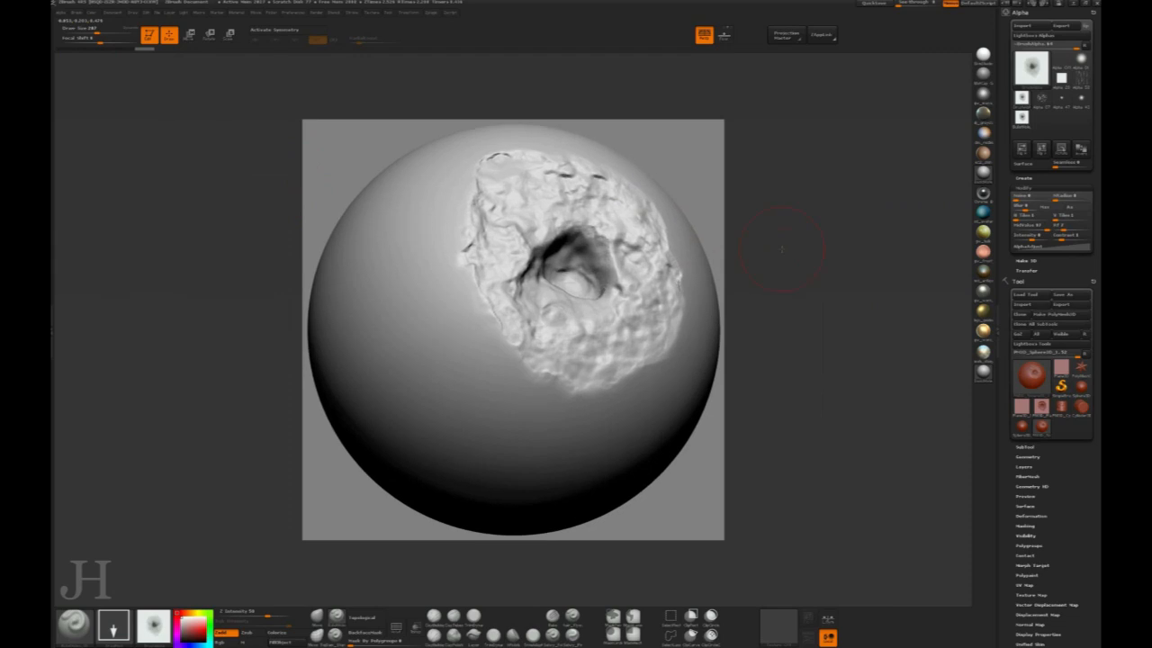
{"action": "mouse_move", "coordinate": [161, 559]}
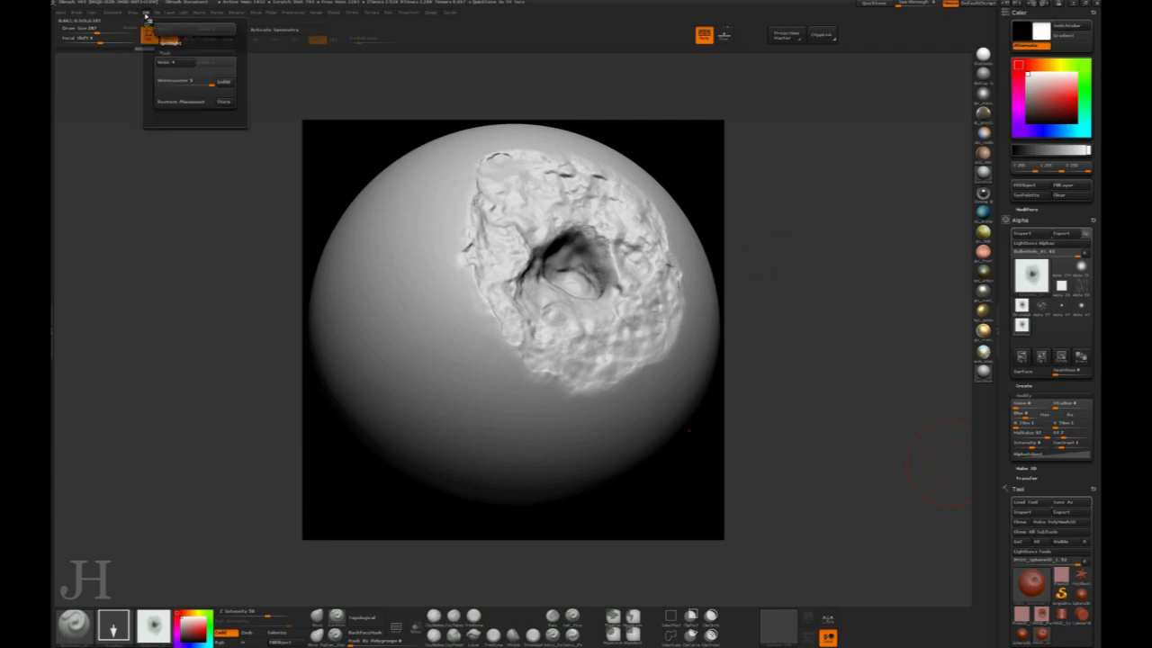
Step: Export the cratered sphere render as a PSD image into the BulletHoles folder
{"action": "left_click", "coordinate": [113, 13]}
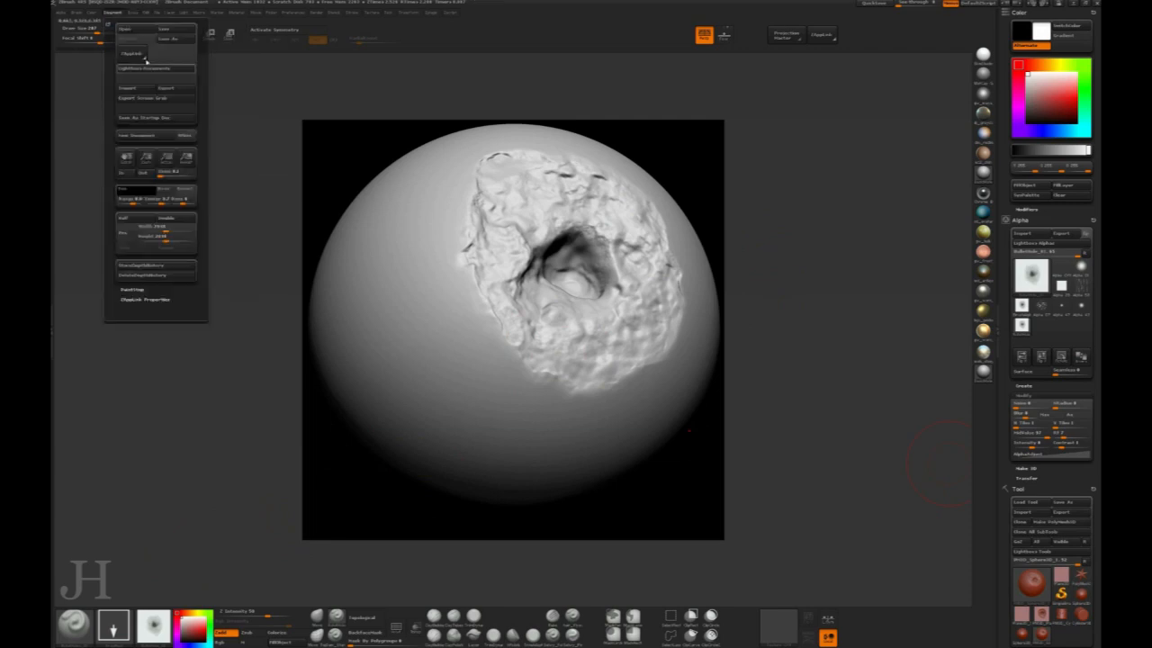
{"action": "left_click", "coordinate": [166, 87]}
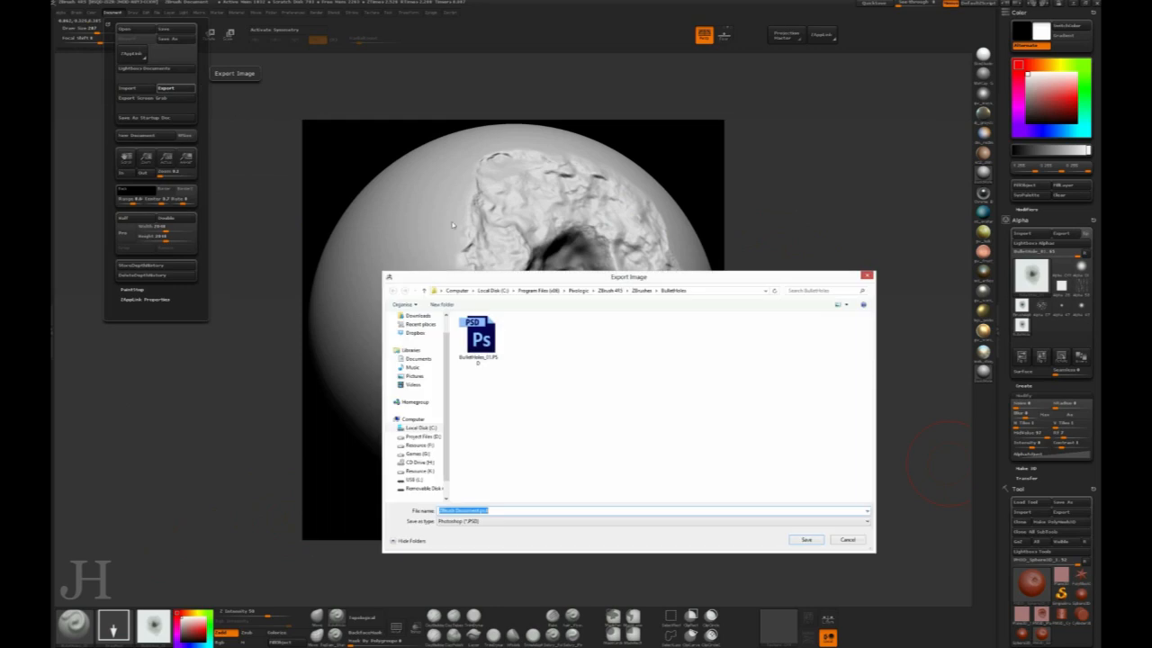
{"action": "left_click", "coordinate": [806, 539]}
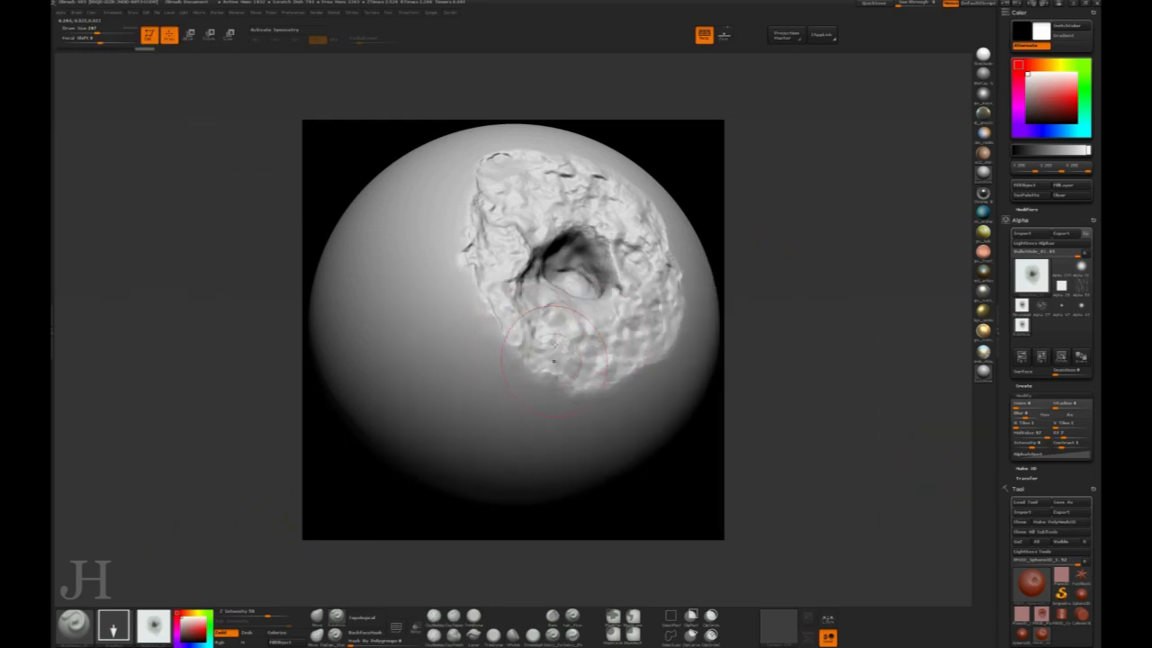